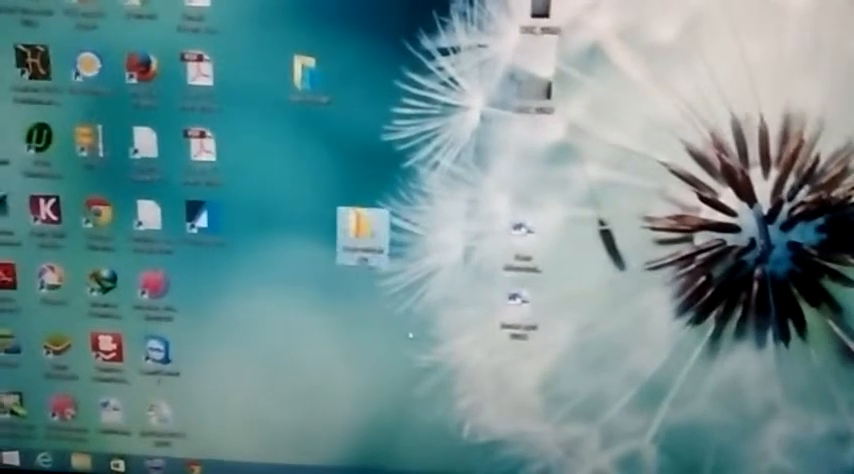
# Show the context menu of the new desktop folder to reach its Properties.
pyautogui.rightClick(356, 220)
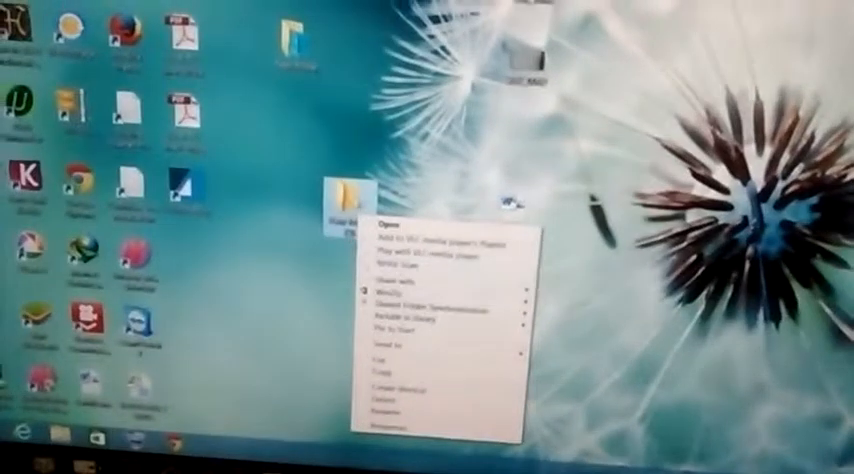